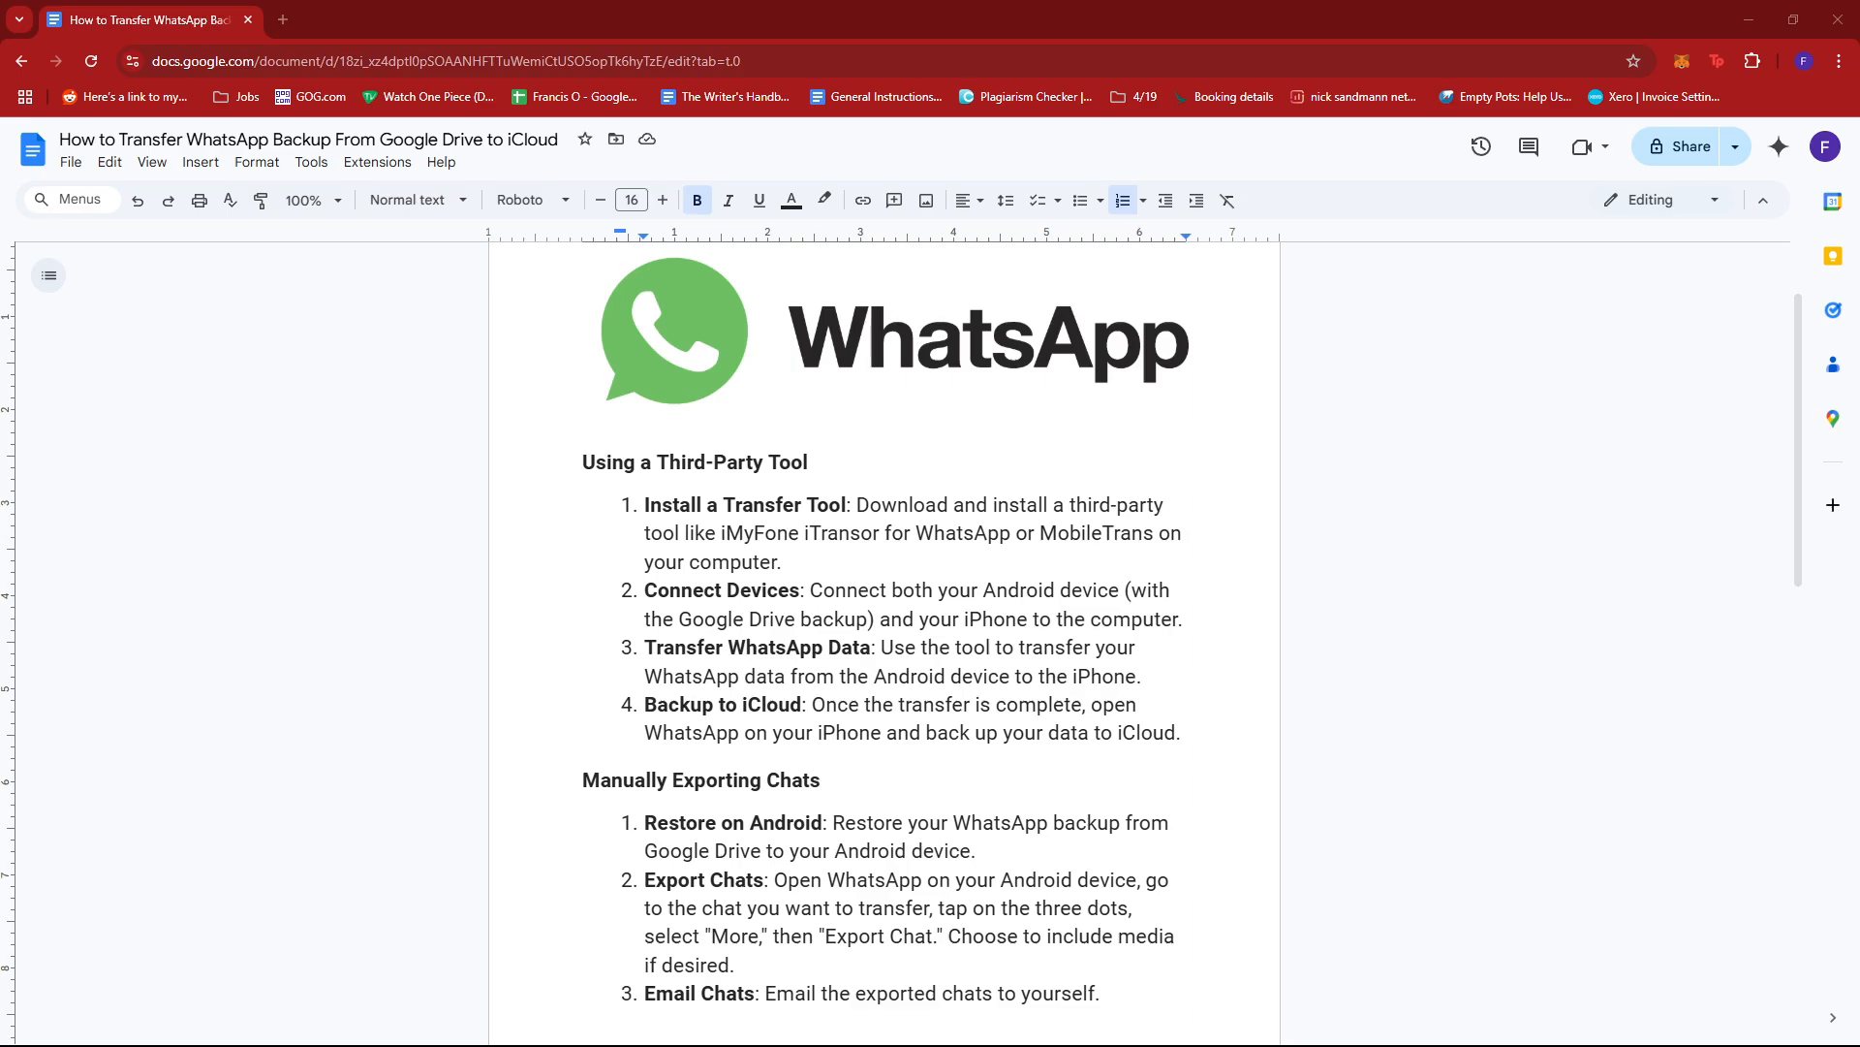
# Step: Scroll the guide down past the iPhone download step to the "Move to iOS" App method and its two steps
pyautogui.click(644, 504)
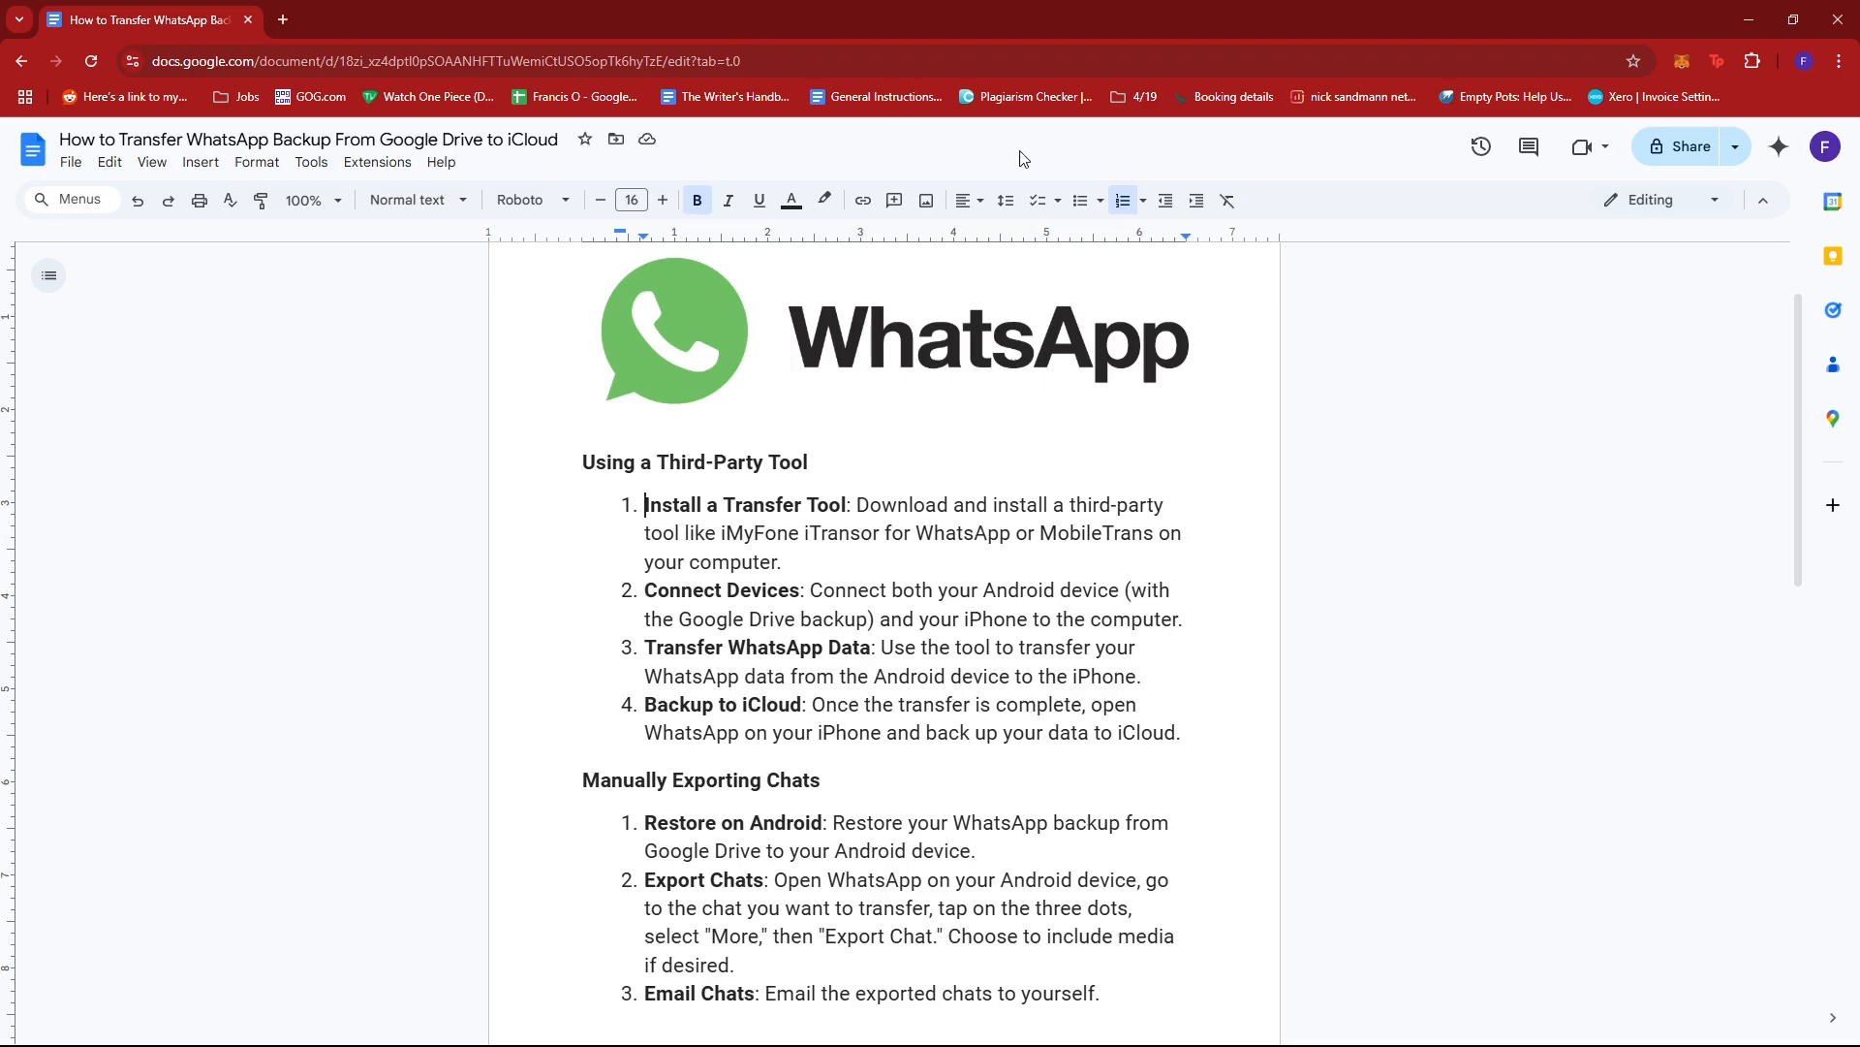
pyautogui.moveTo(1496, 469)
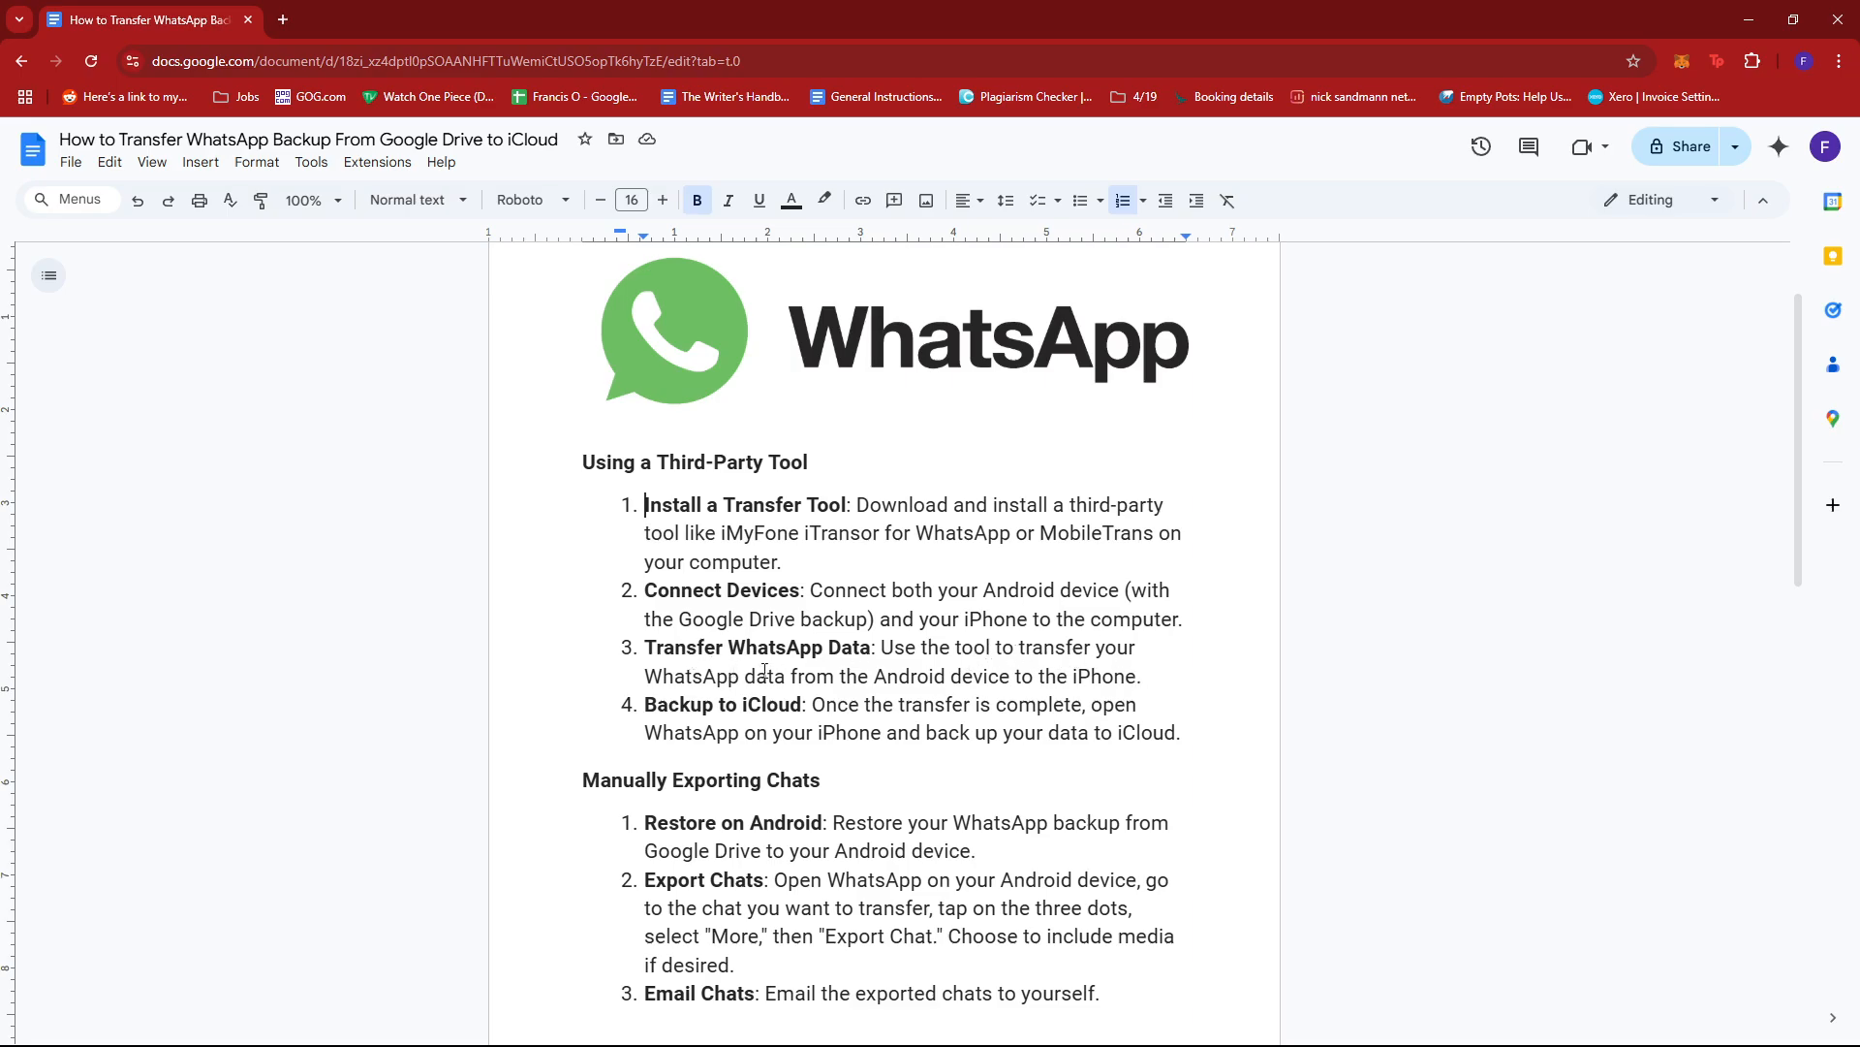
pyautogui.moveTo(1068, 676)
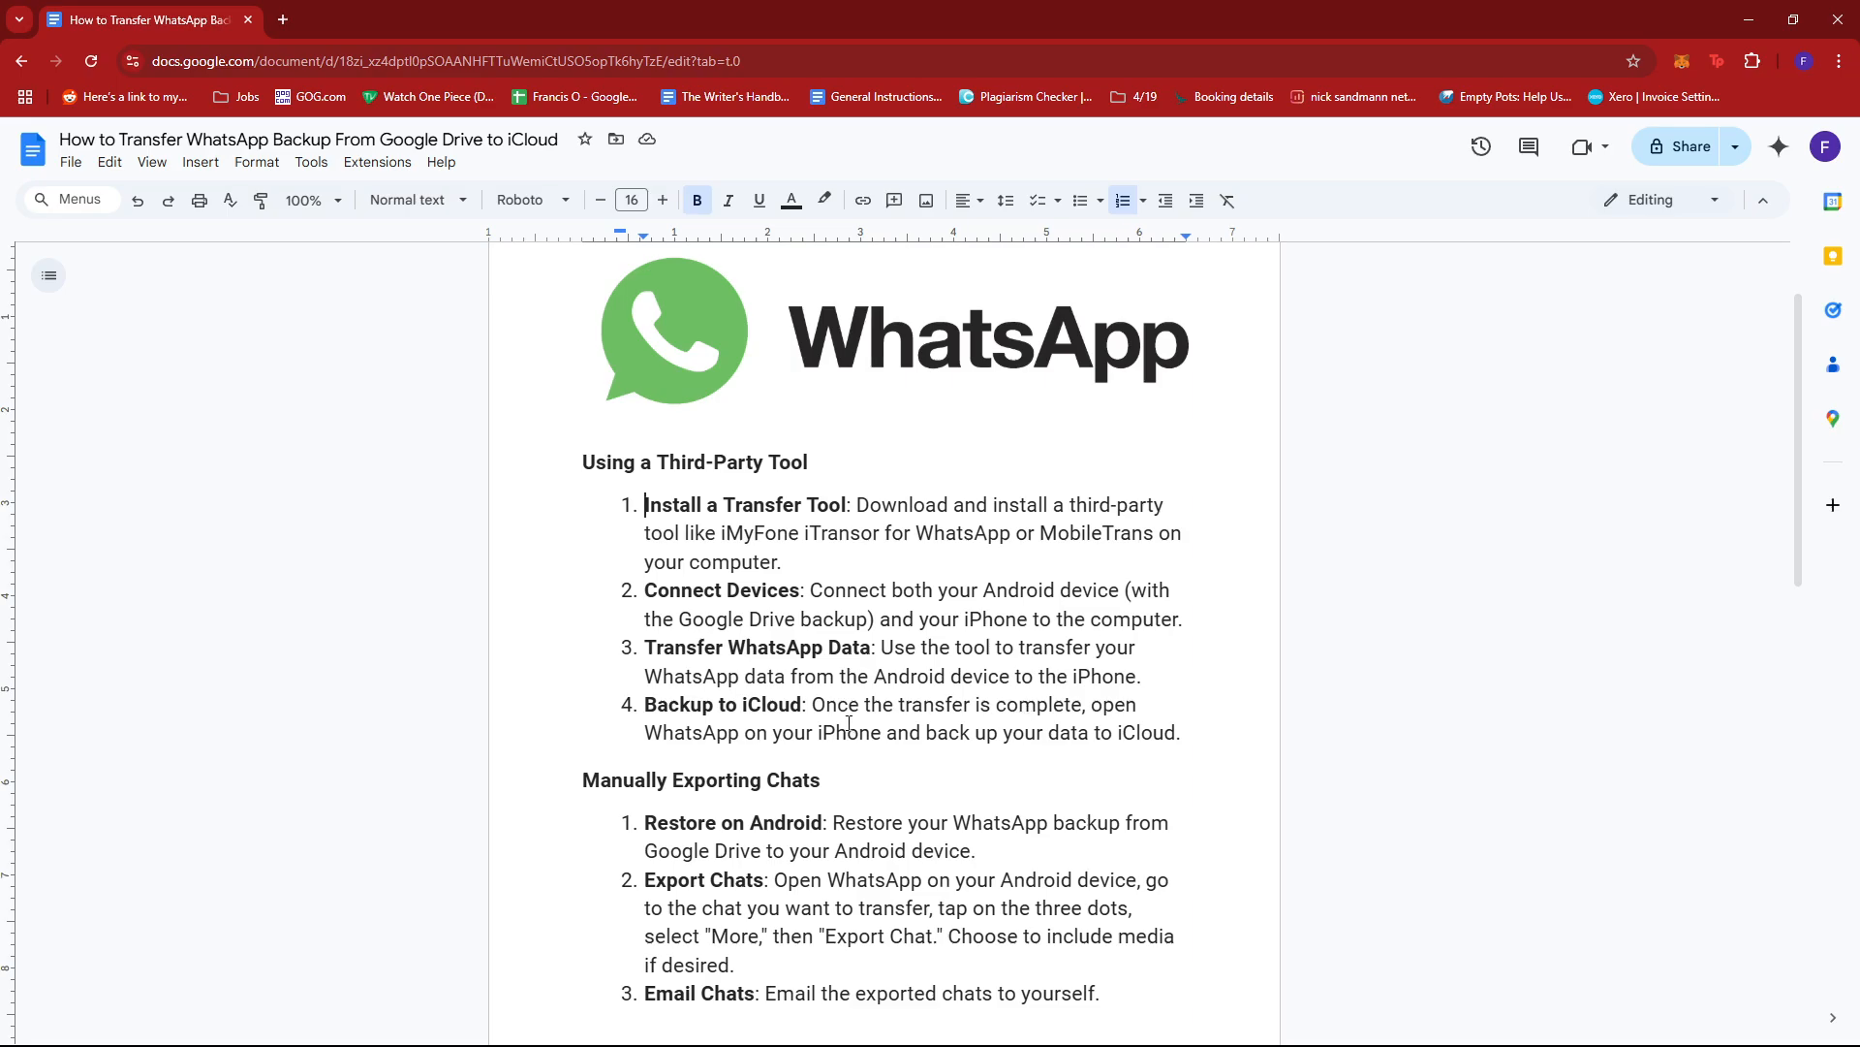
pyautogui.moveTo(959, 727)
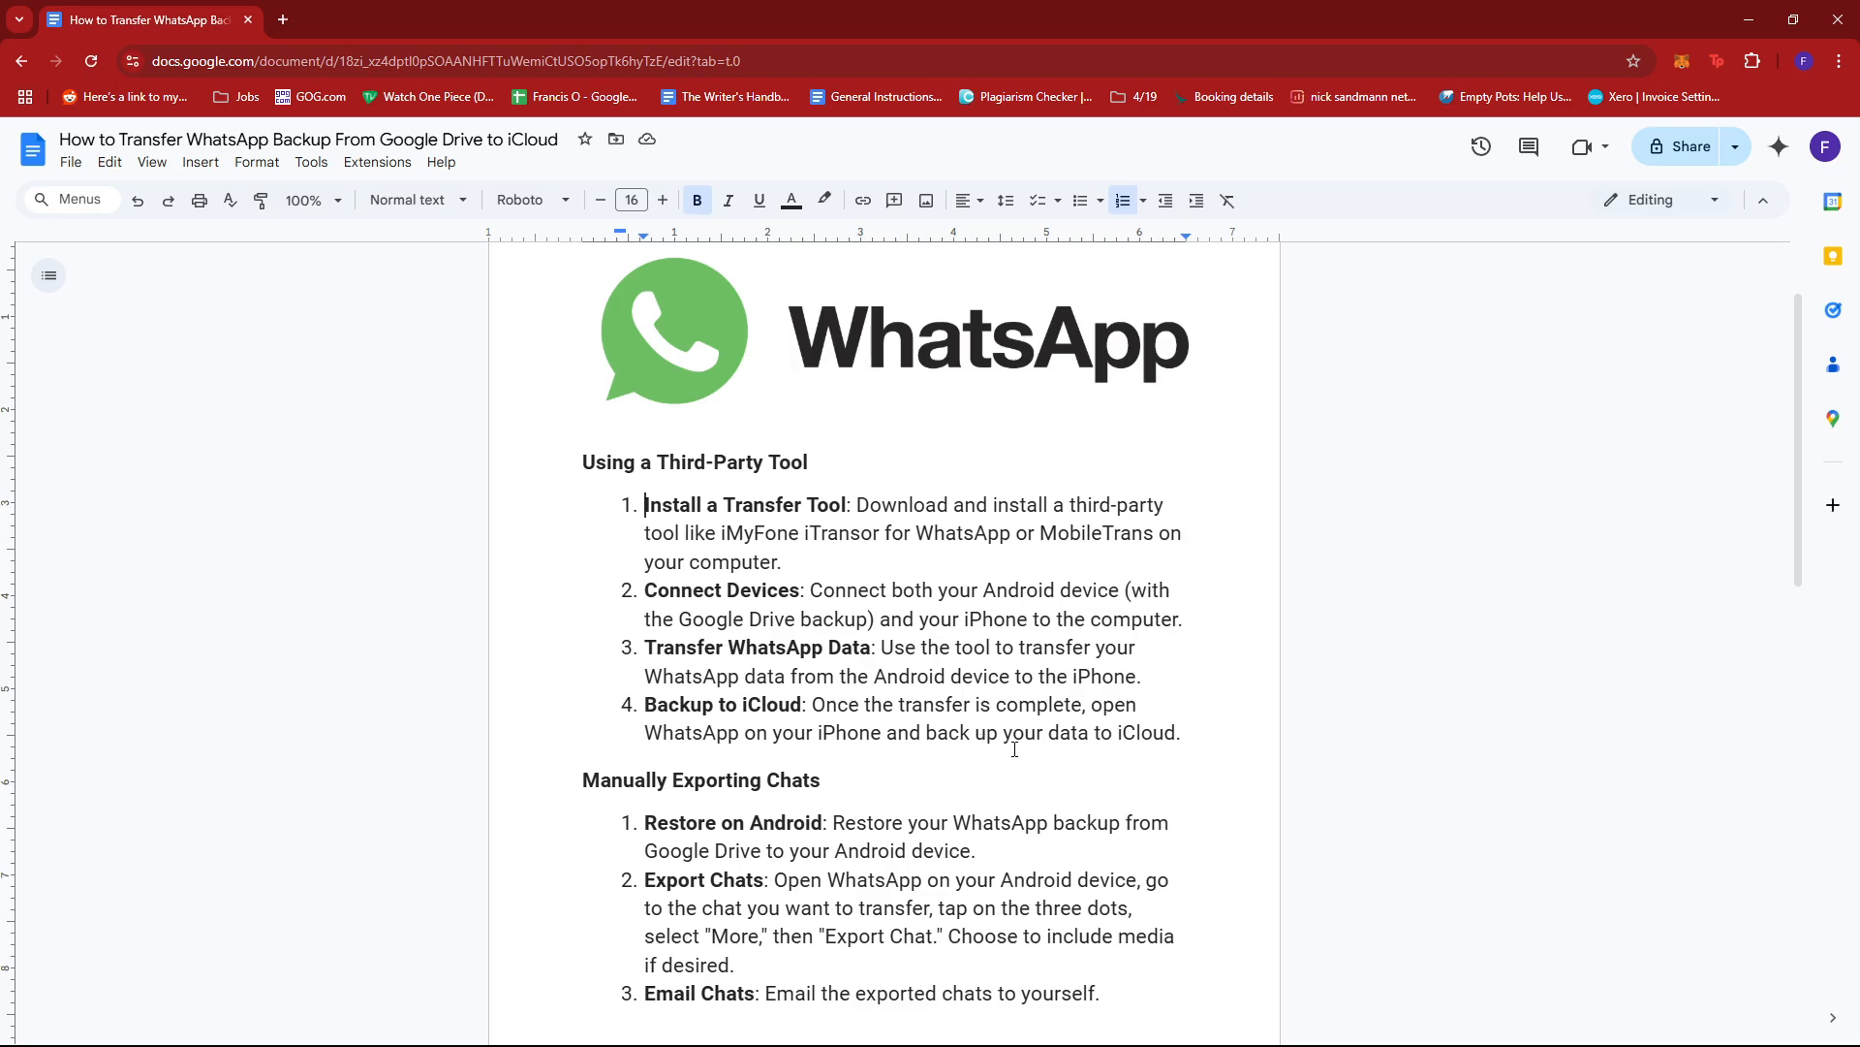
pyautogui.scroll(-3)
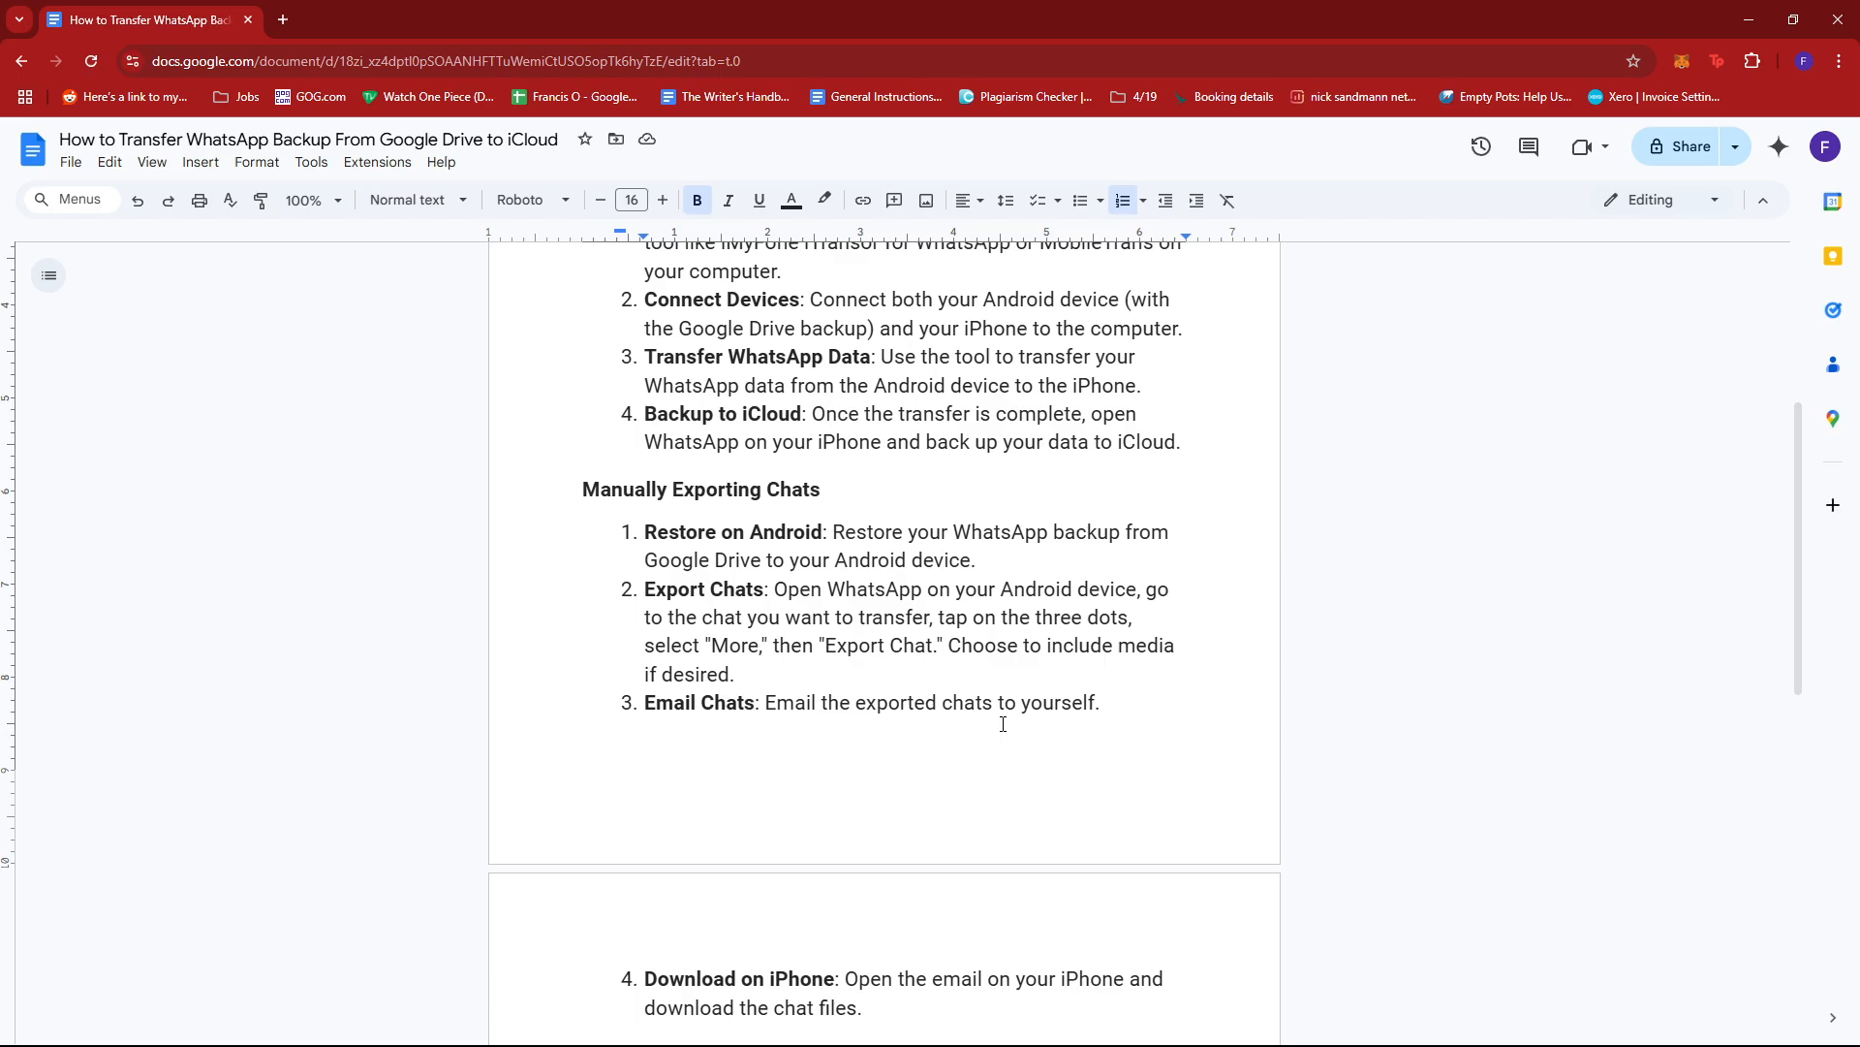
pyautogui.scroll(-3)
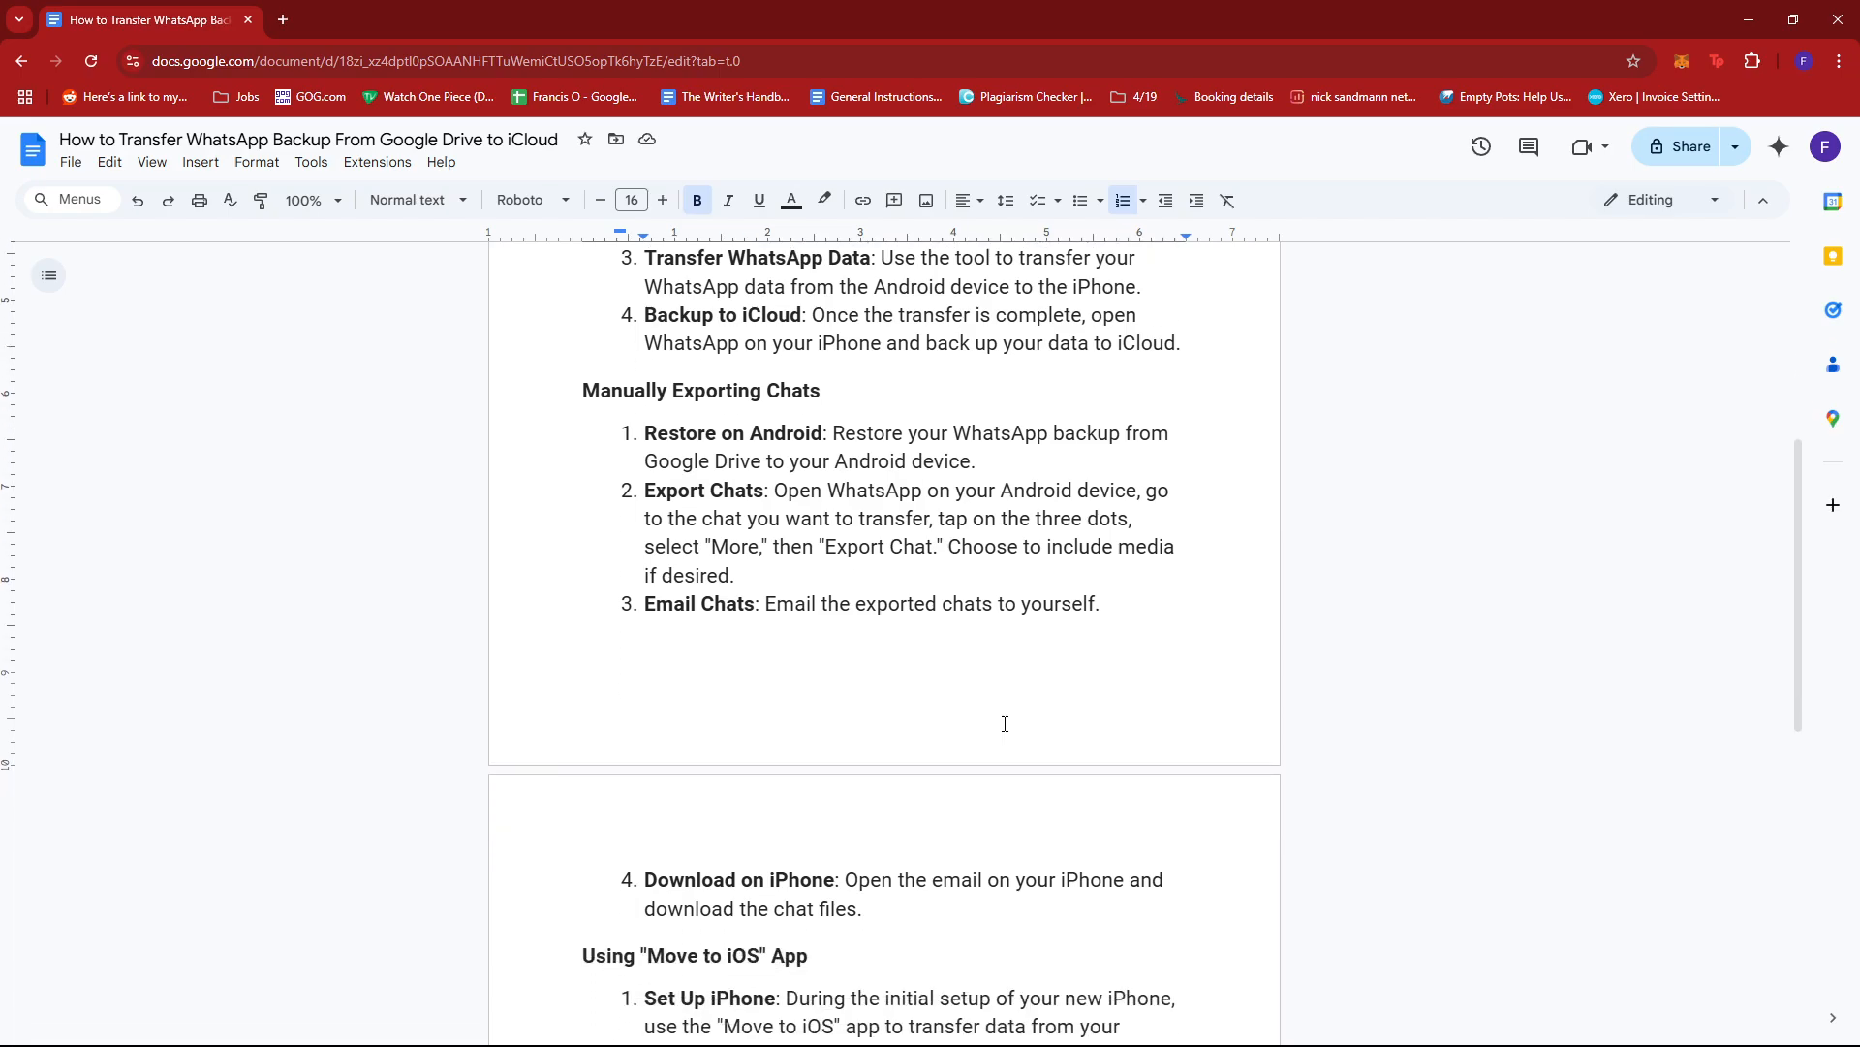
pyautogui.scroll(-3)
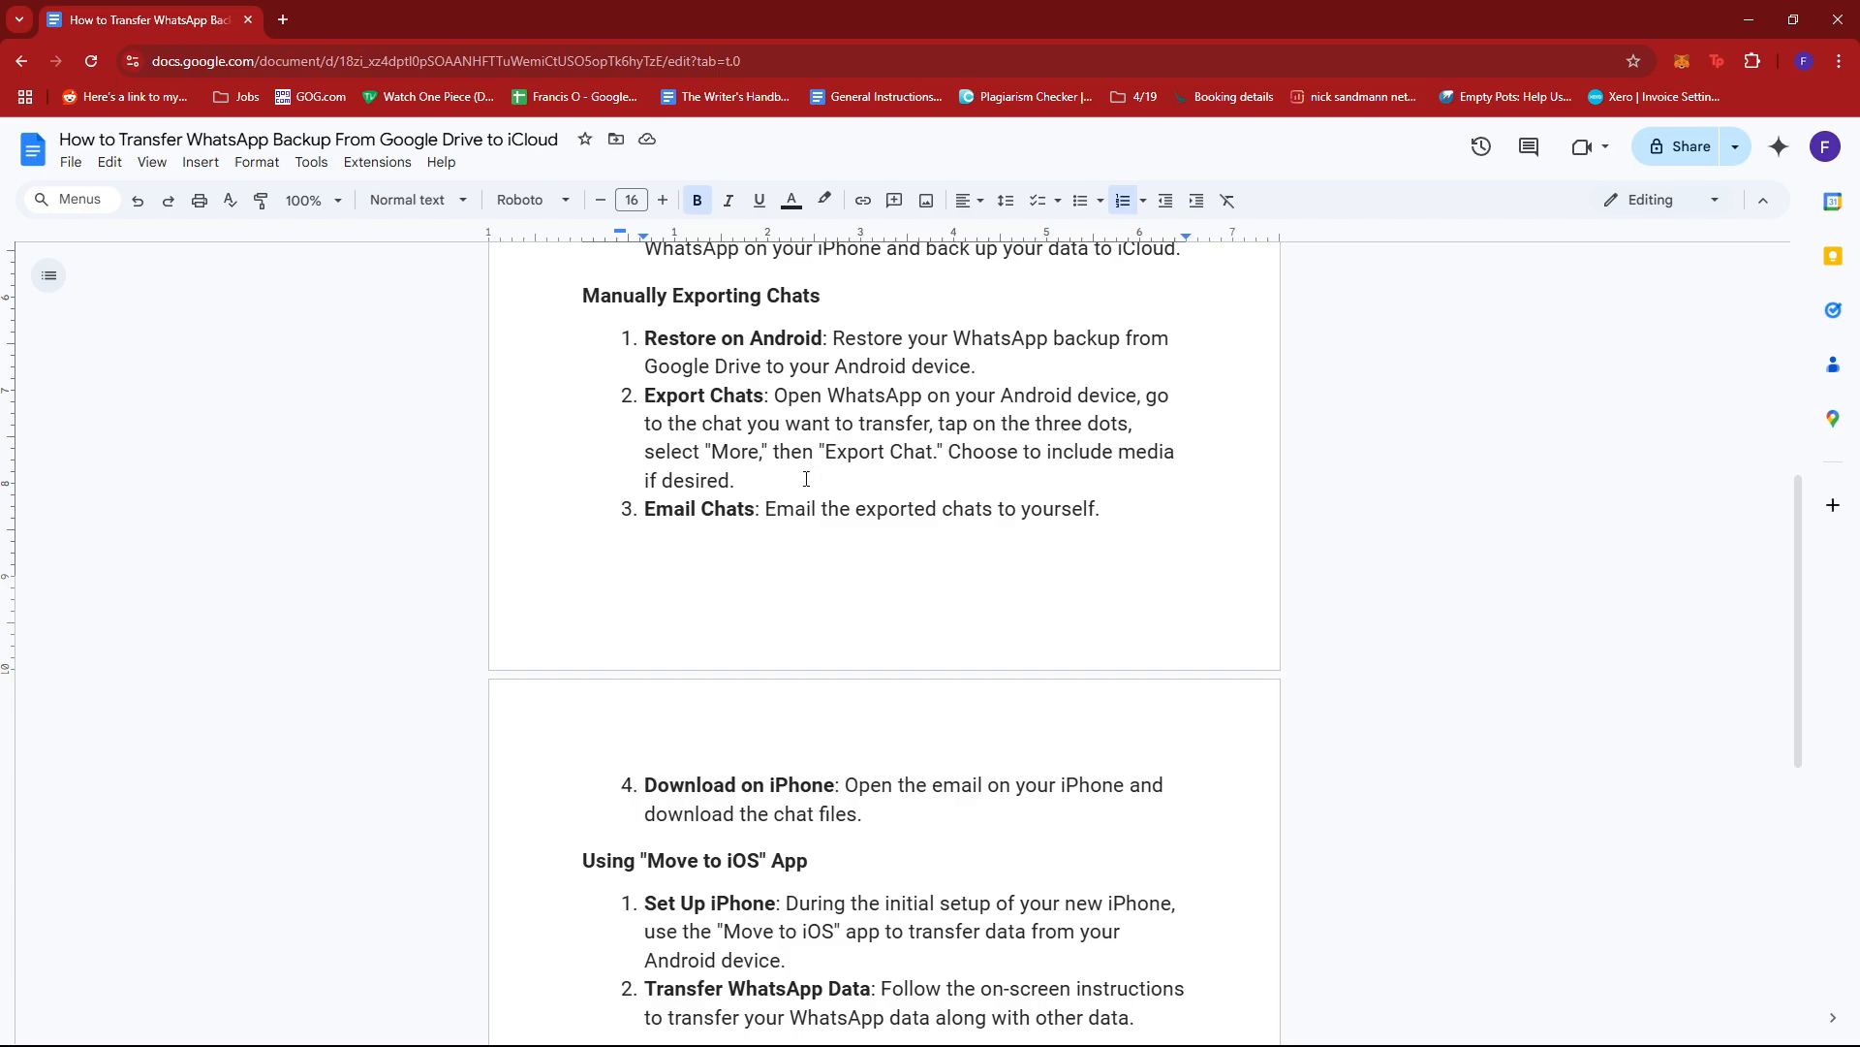
pyautogui.moveTo(978, 458)
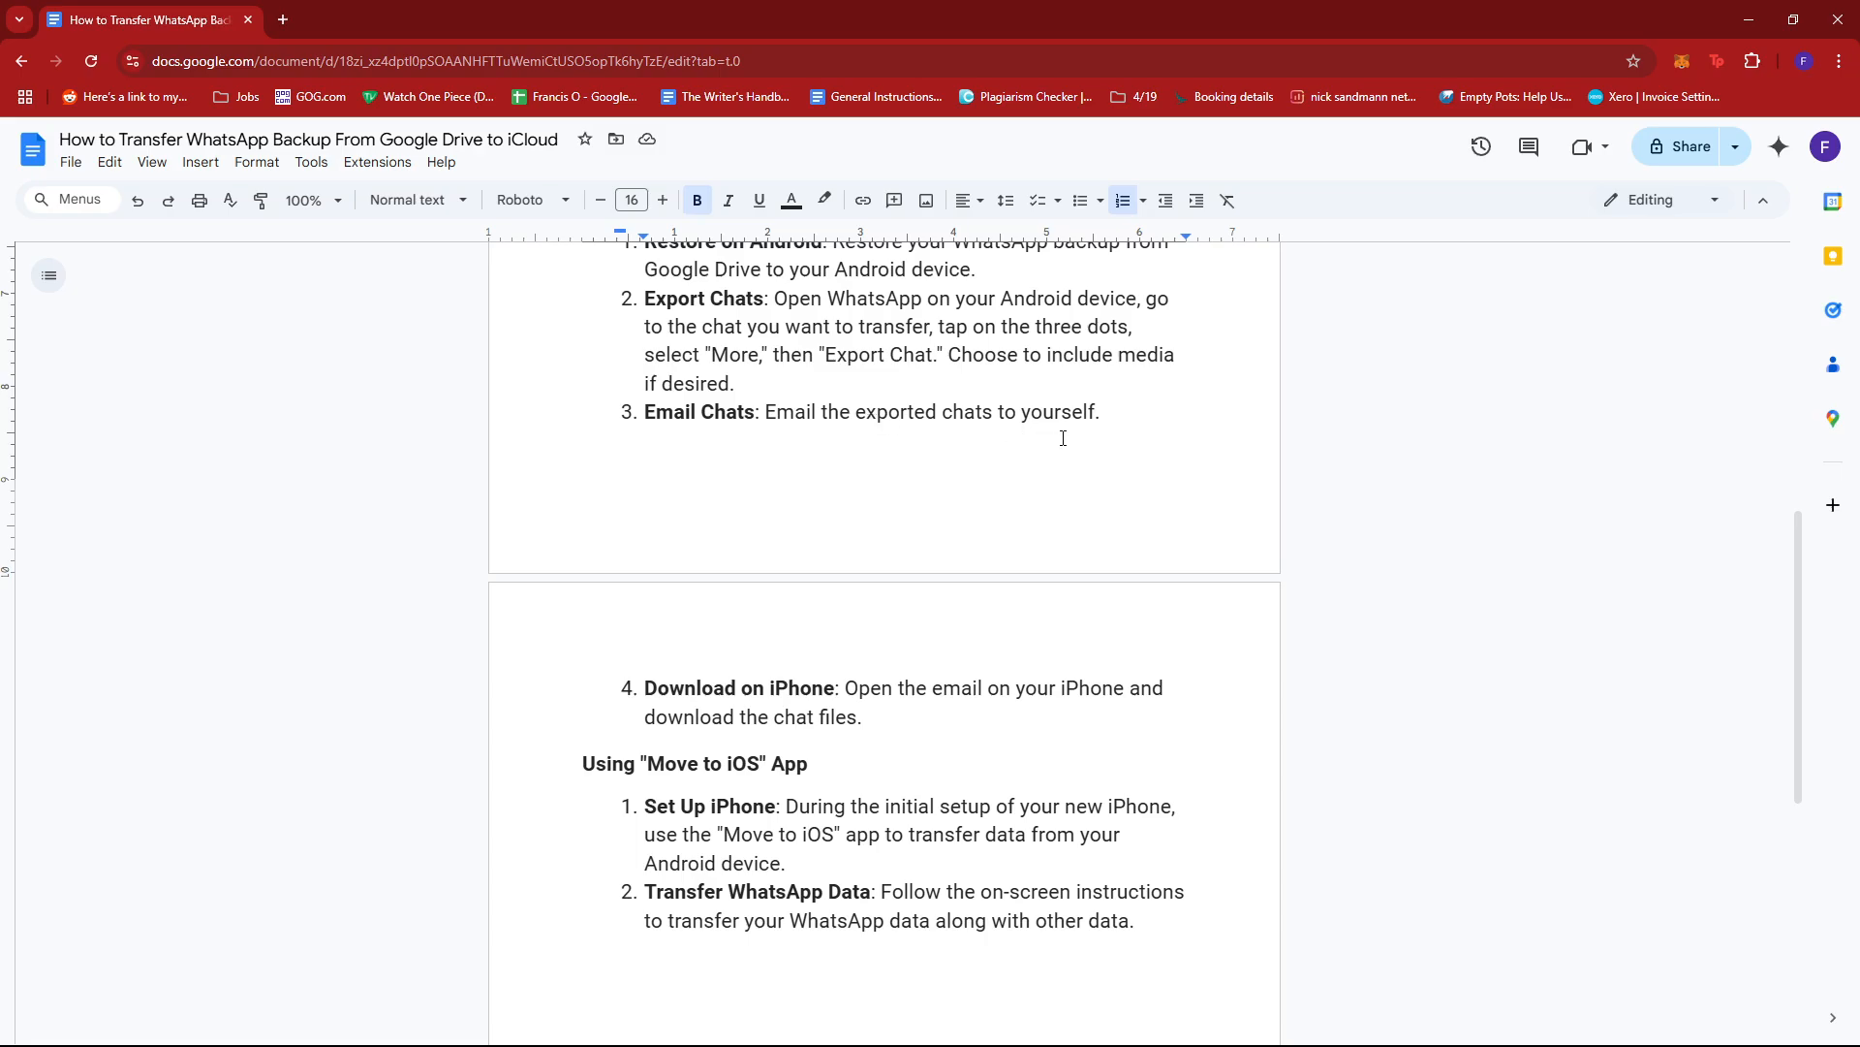
pyautogui.moveTo(952, 717)
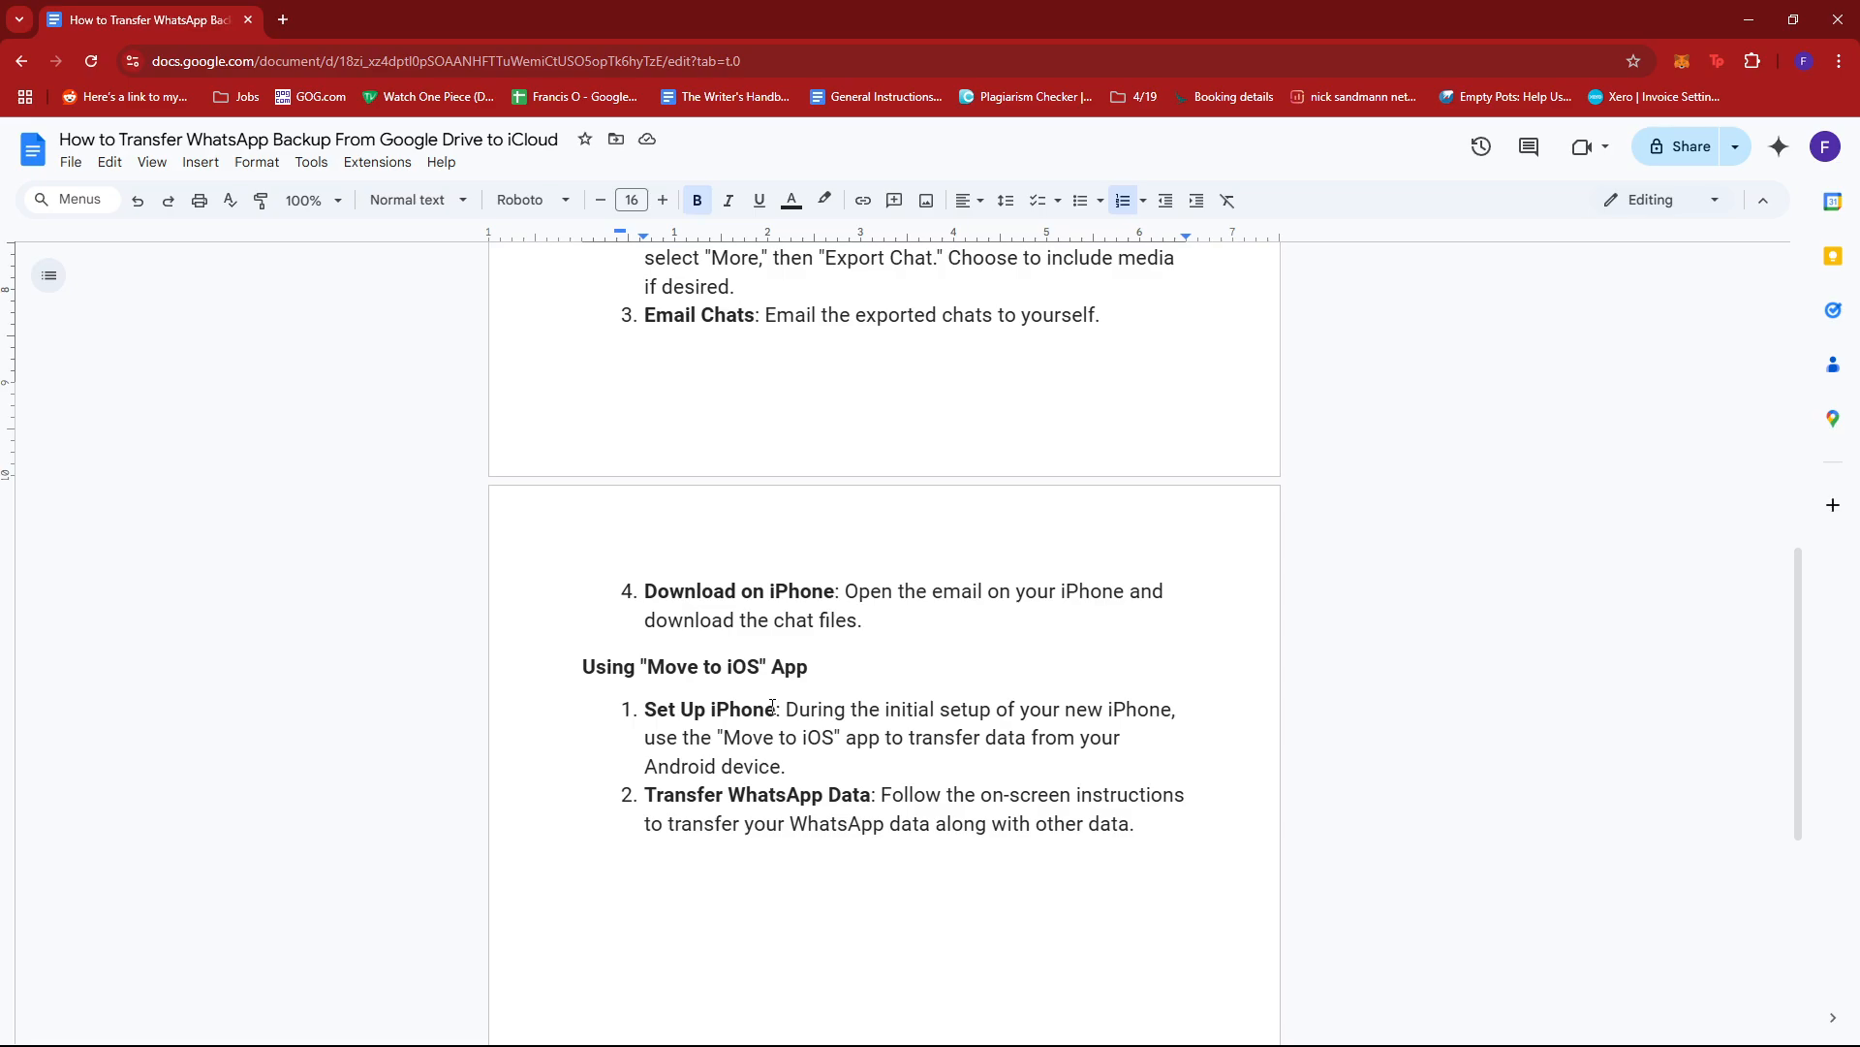
pyautogui.moveTo(843, 736)
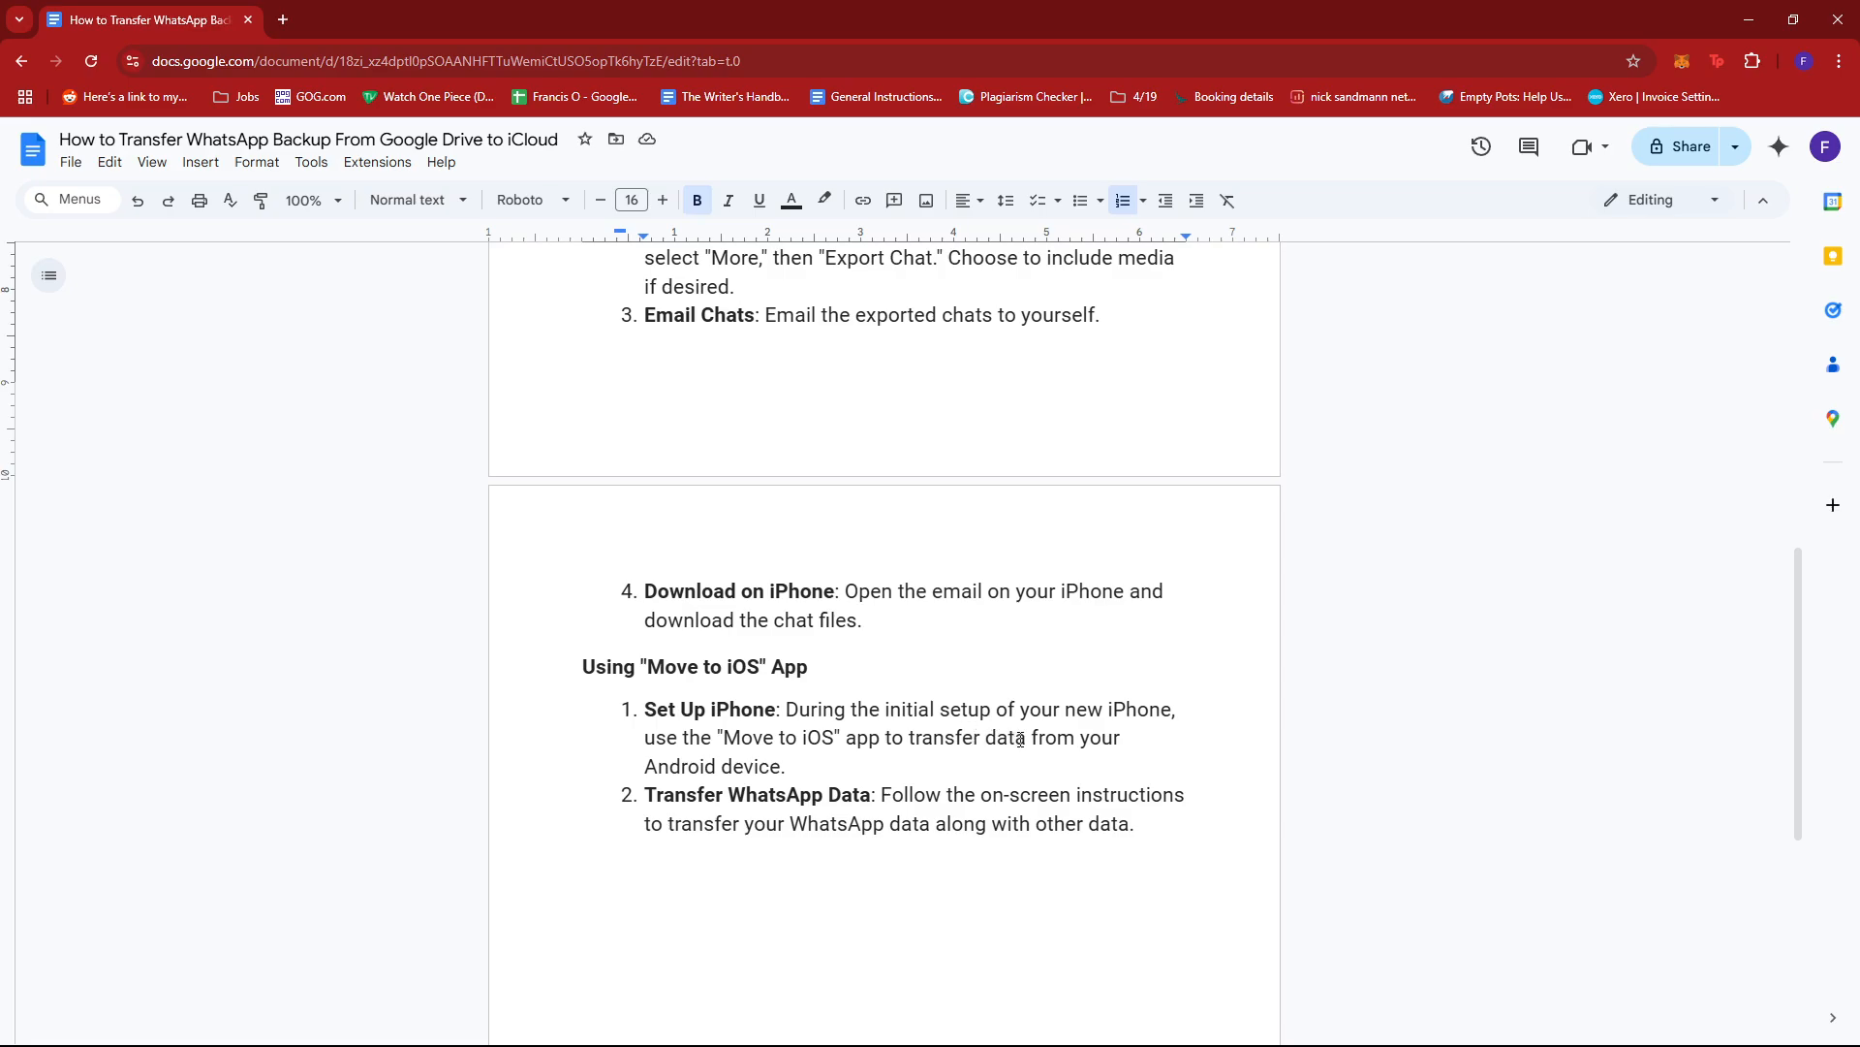
pyautogui.moveTo(1060, 695)
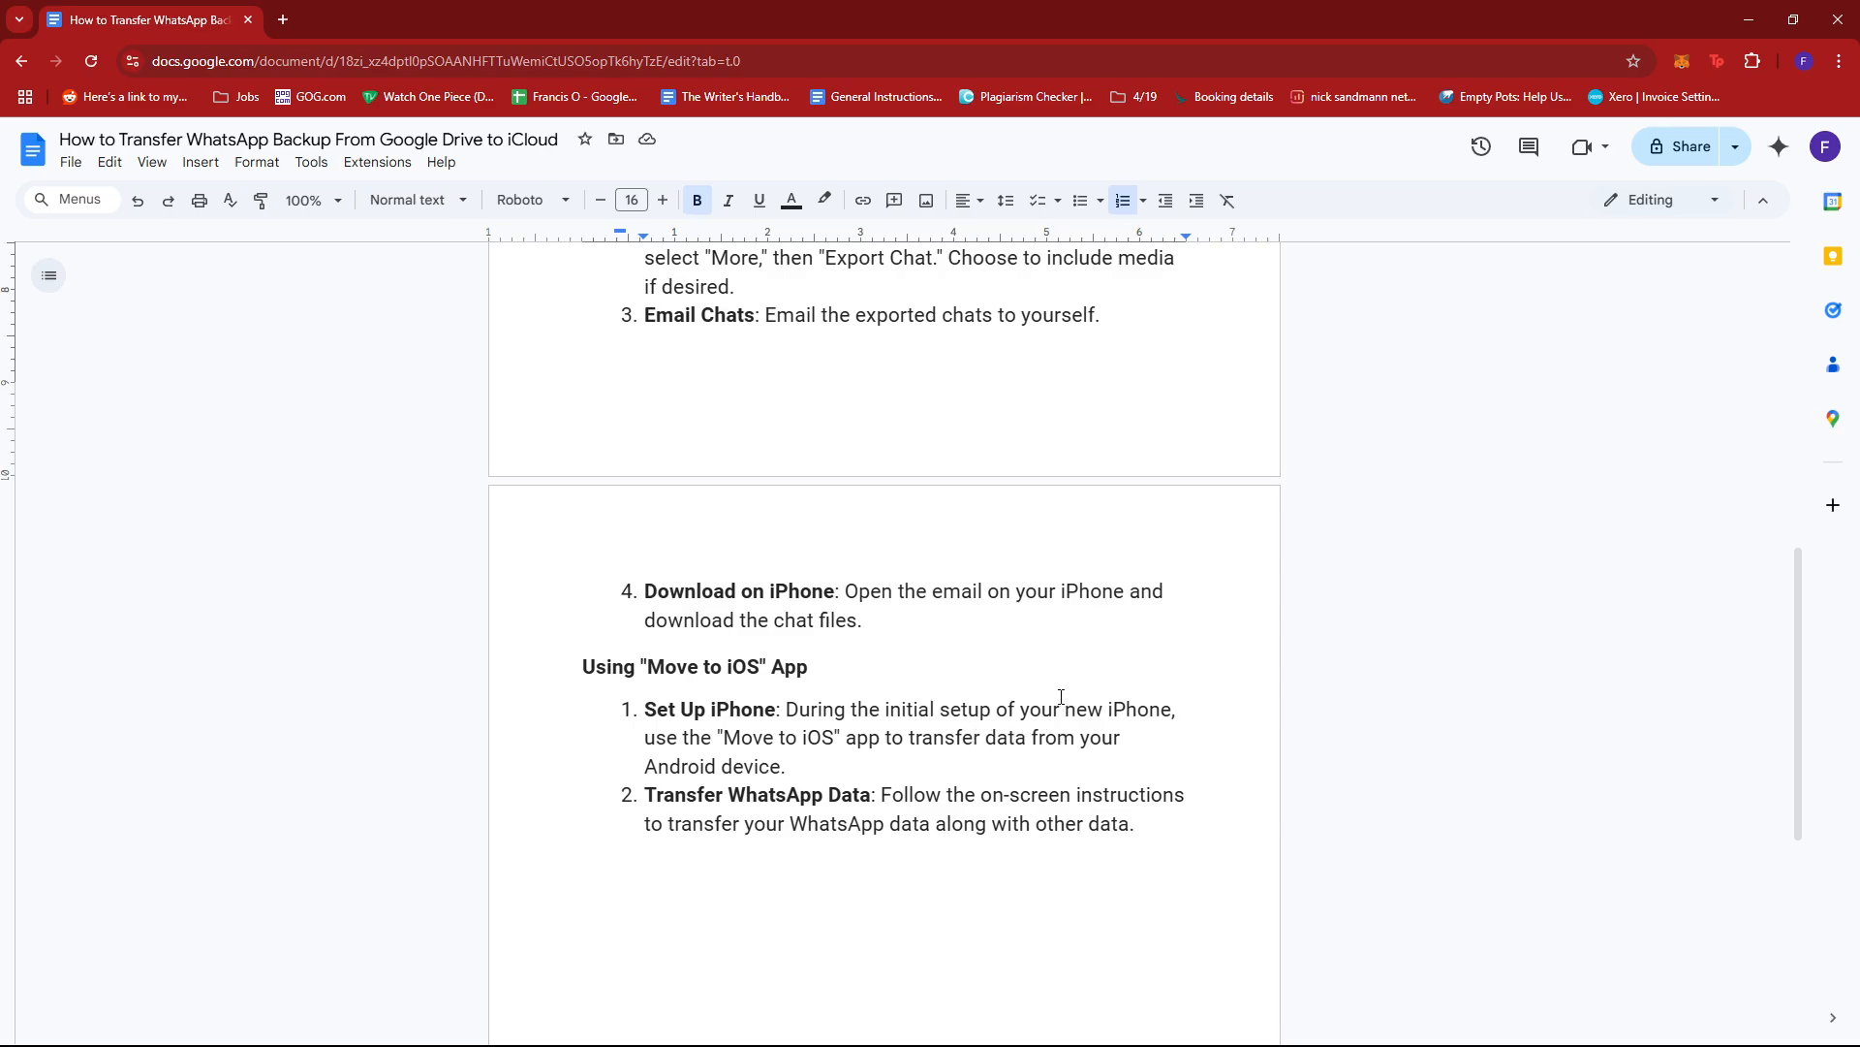